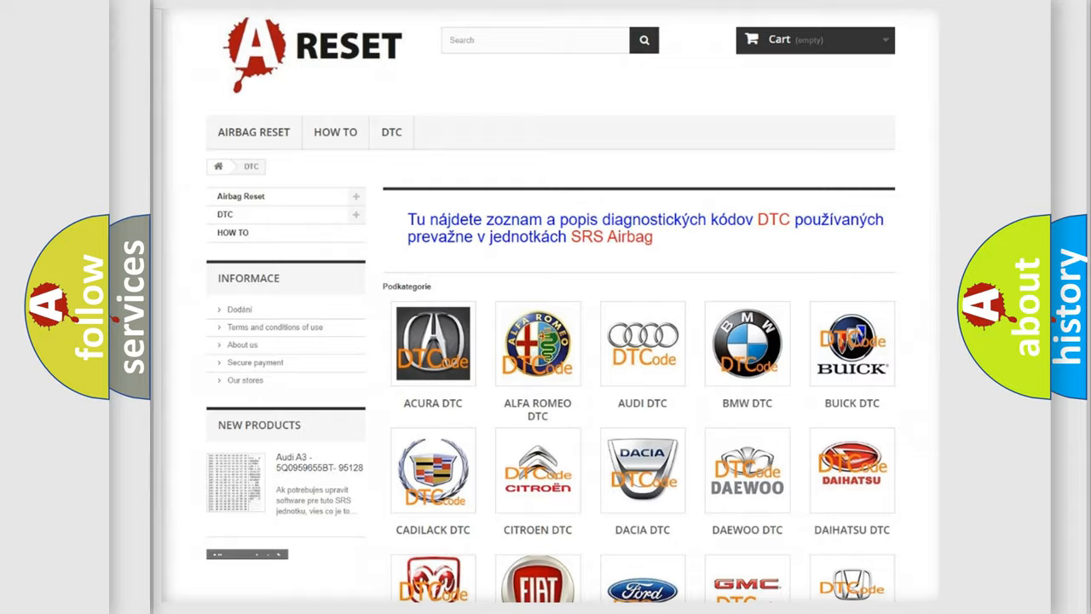
# View the Lincoln DTC list from the brand grid, reading down through the B1 codes.
pyautogui.scroll(-3)
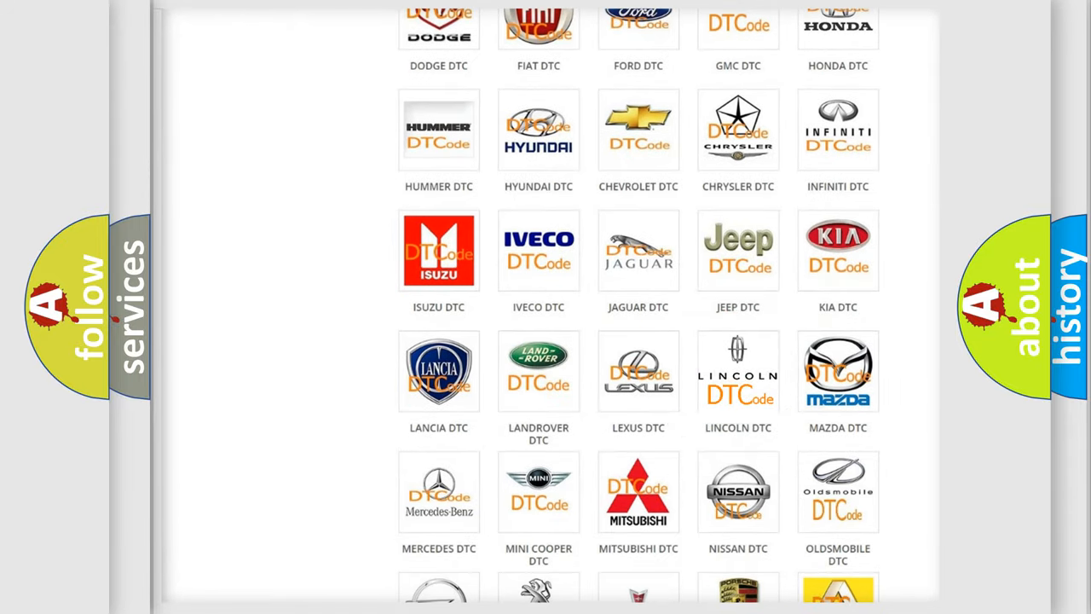
pyautogui.click(737, 371)
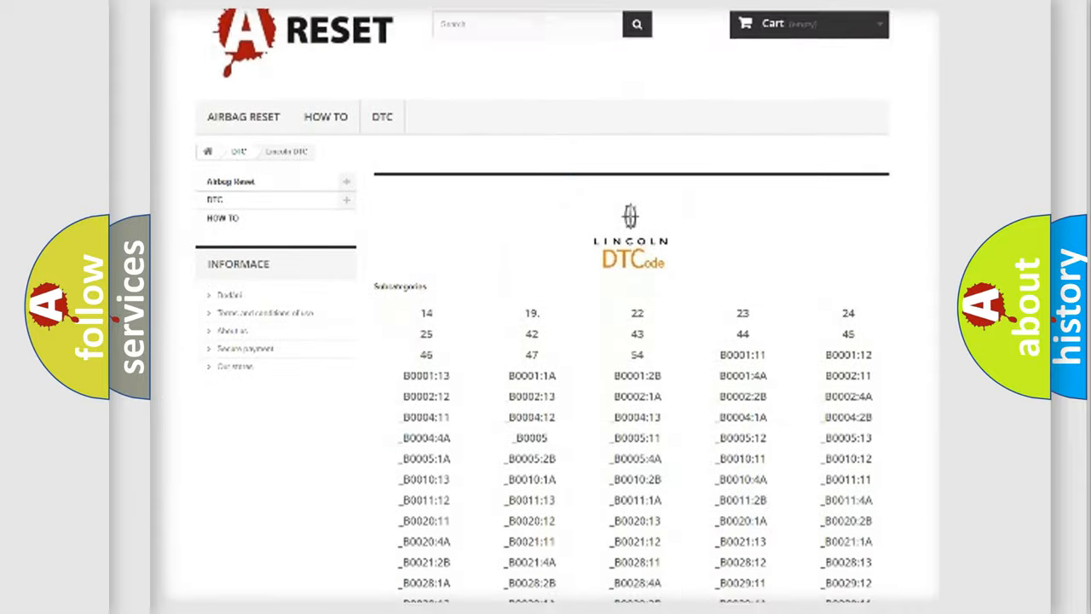
pyautogui.scroll(-3)
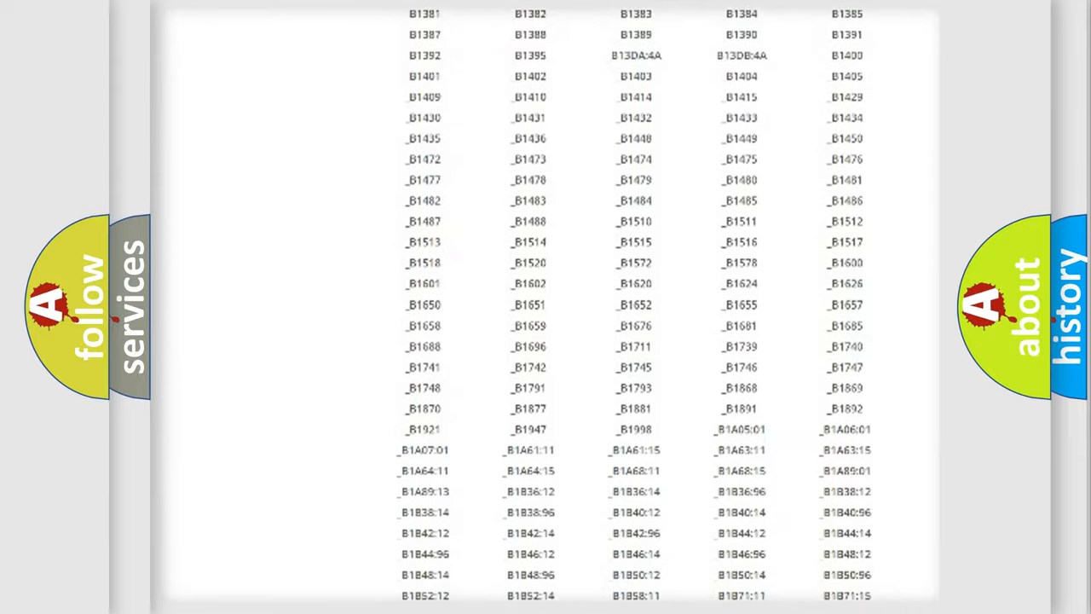